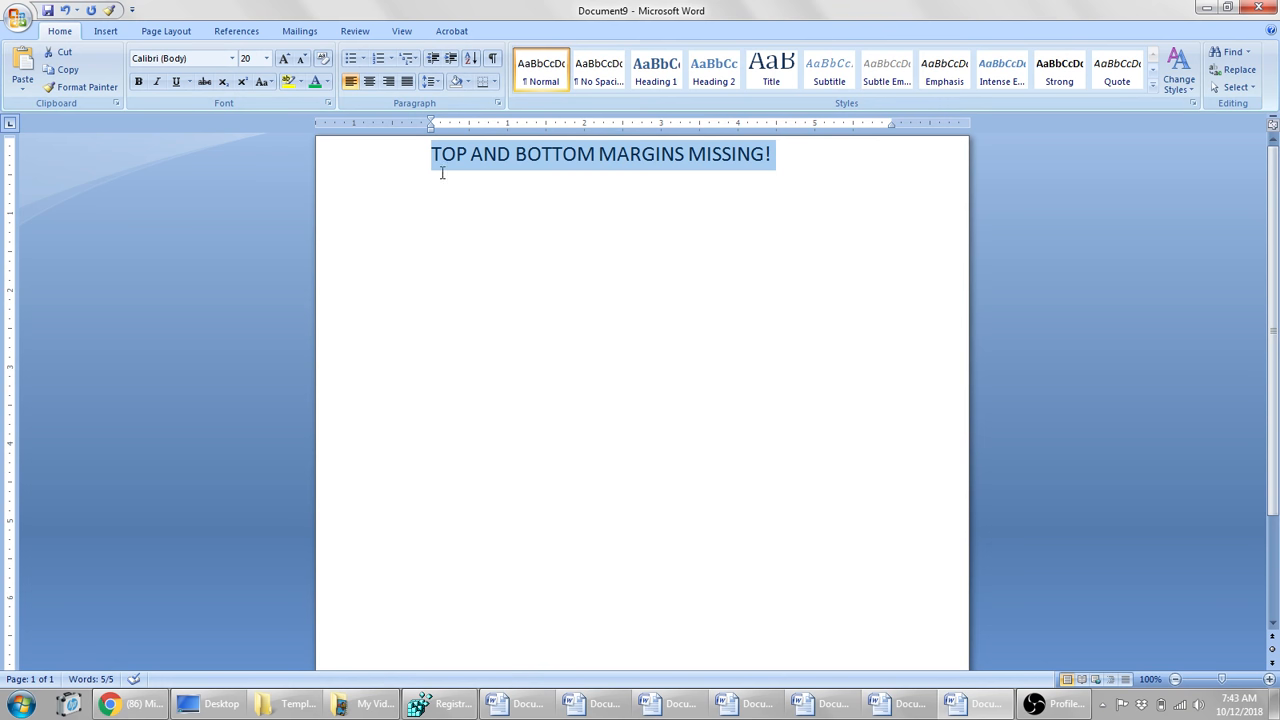
- Reach the Display page of Word Options from the Office button
click(436, 154)
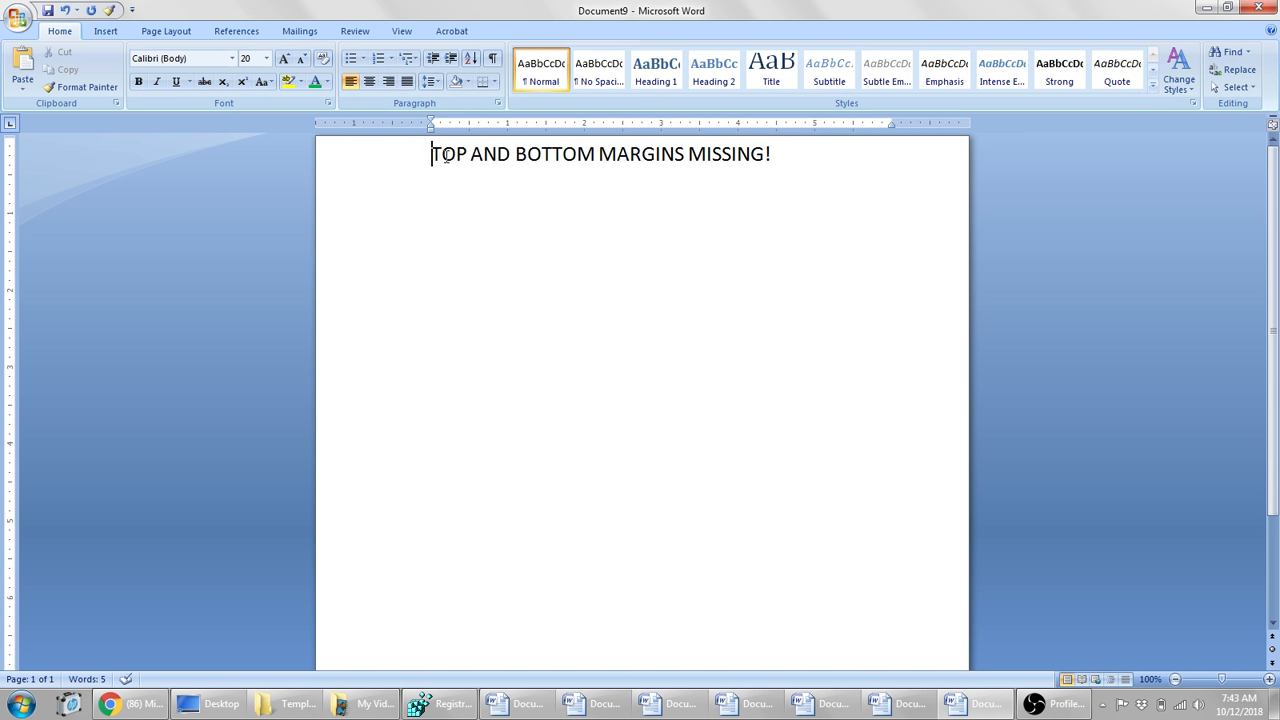
mouse_move(524, 236)
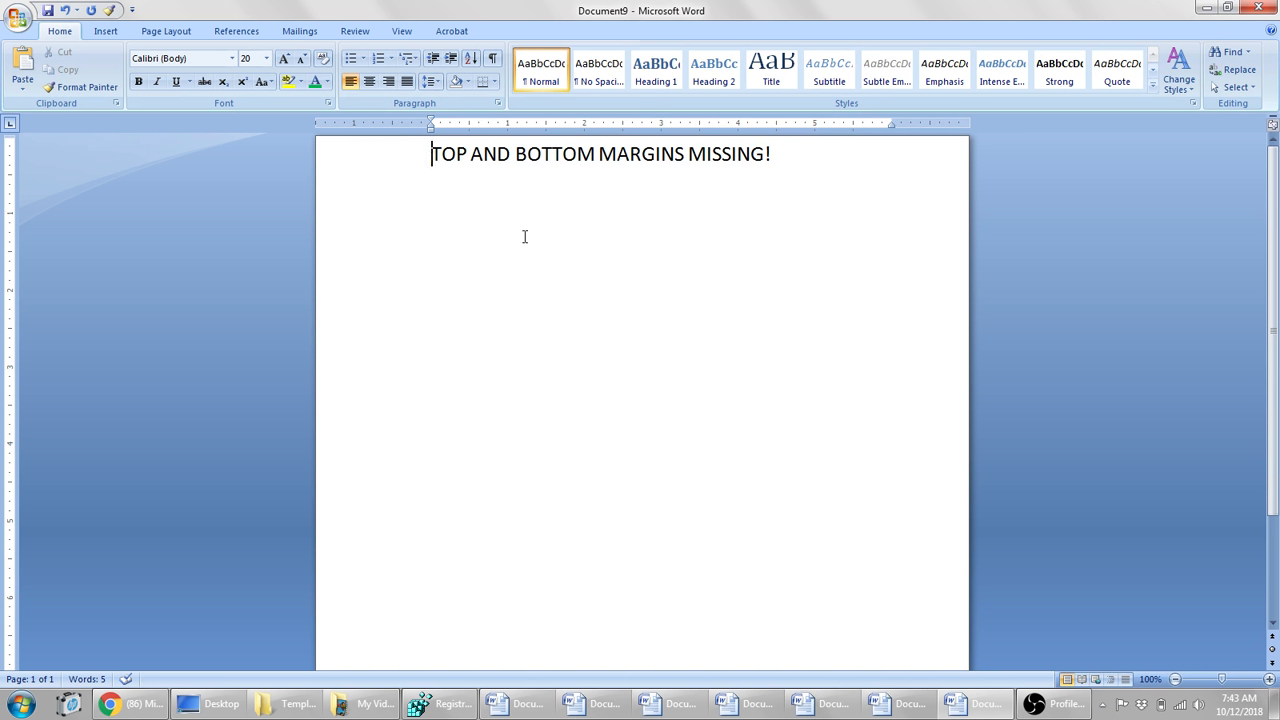
mouse_move(540, 388)
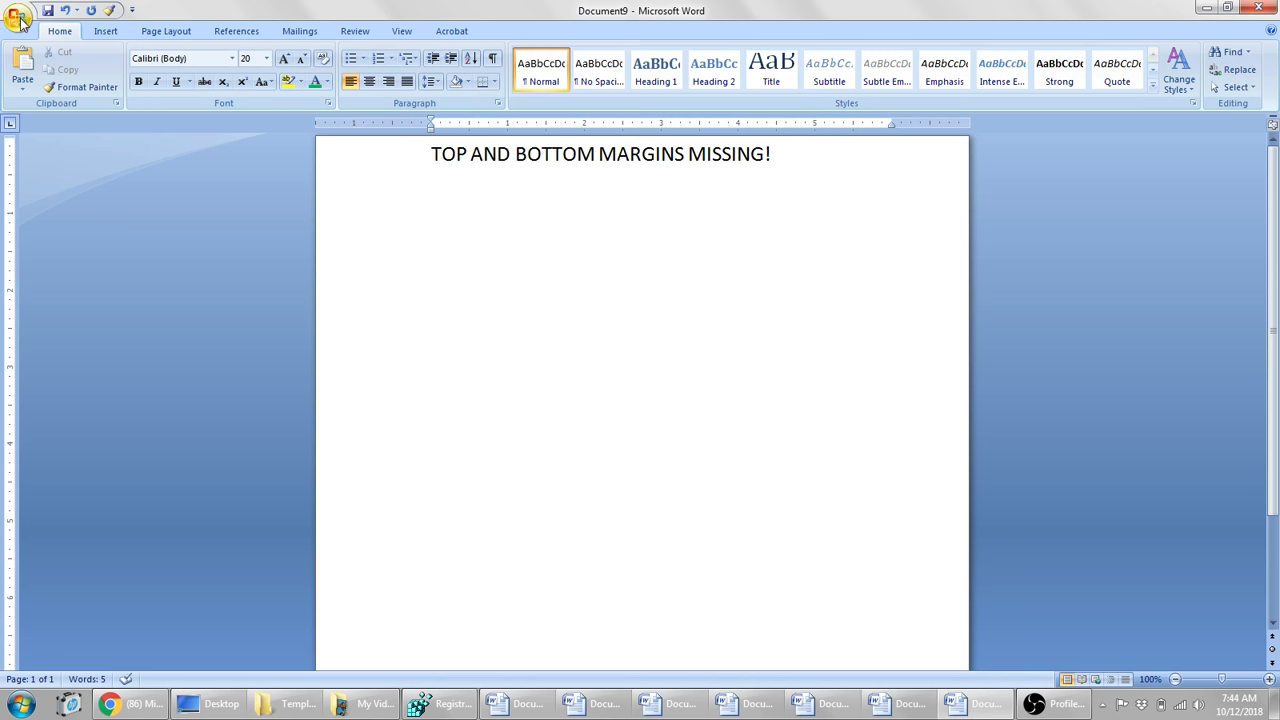
click(18, 12)
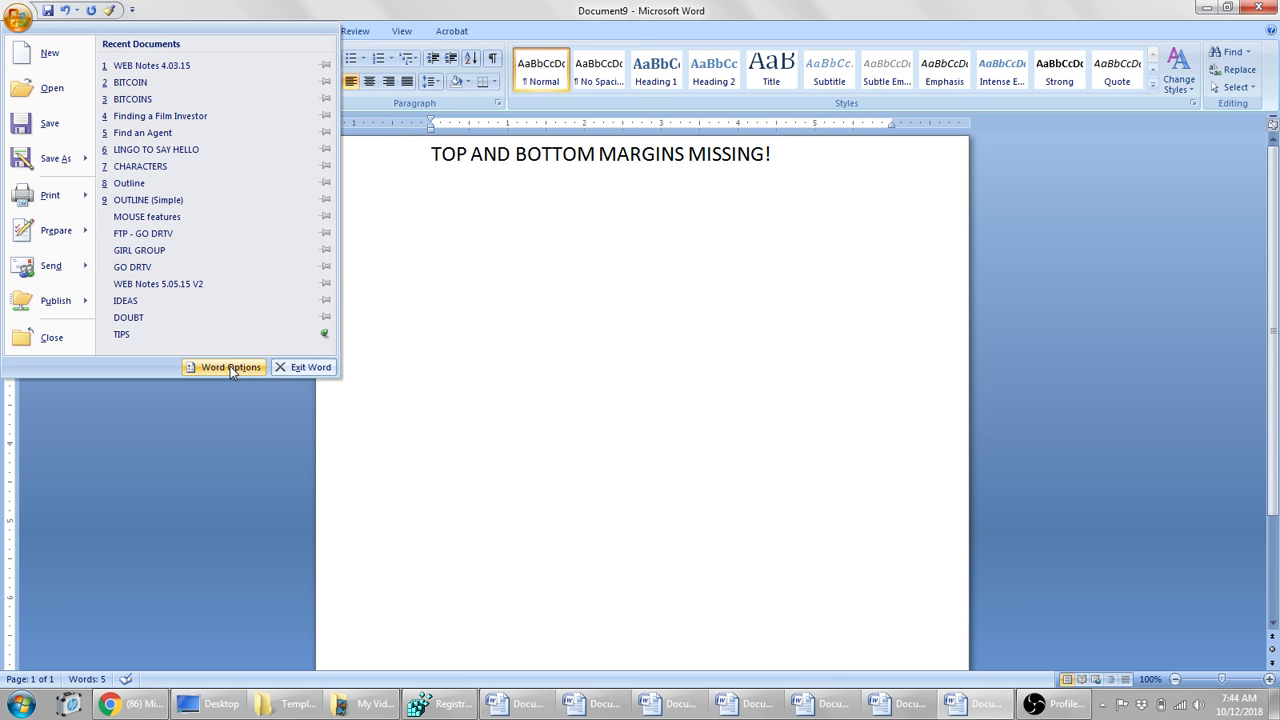
click(230, 368)
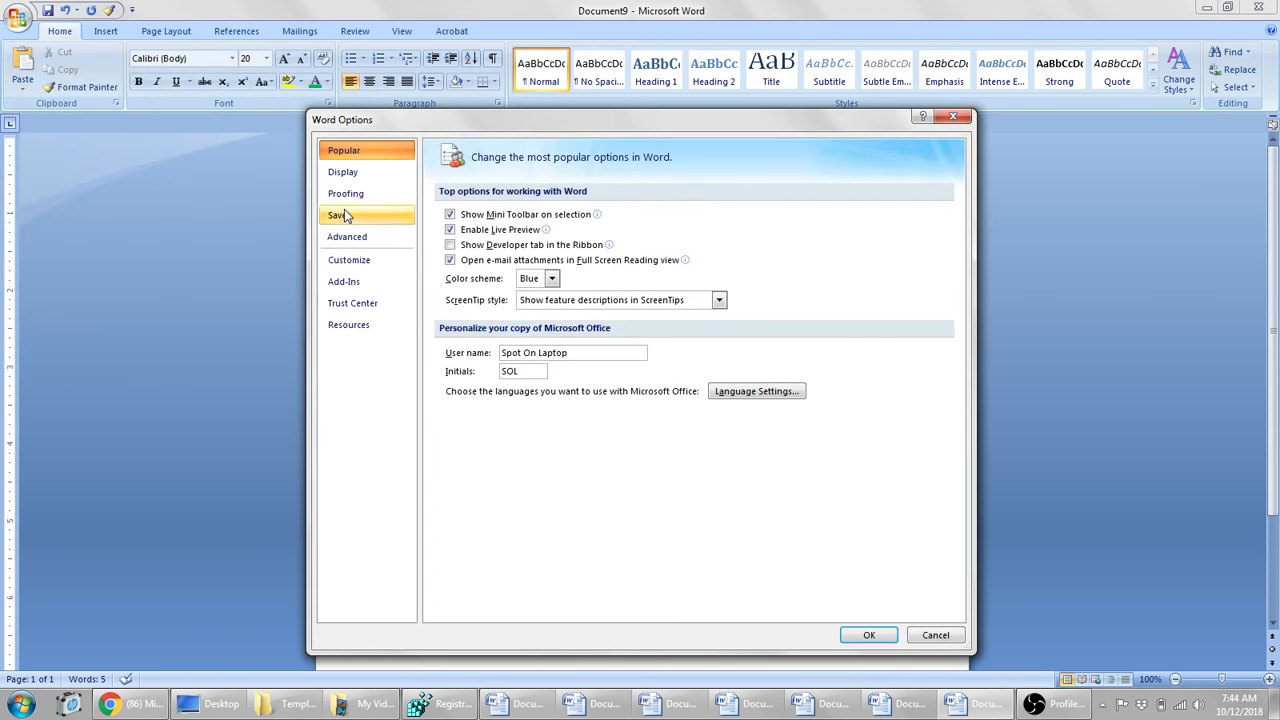
click(344, 172)
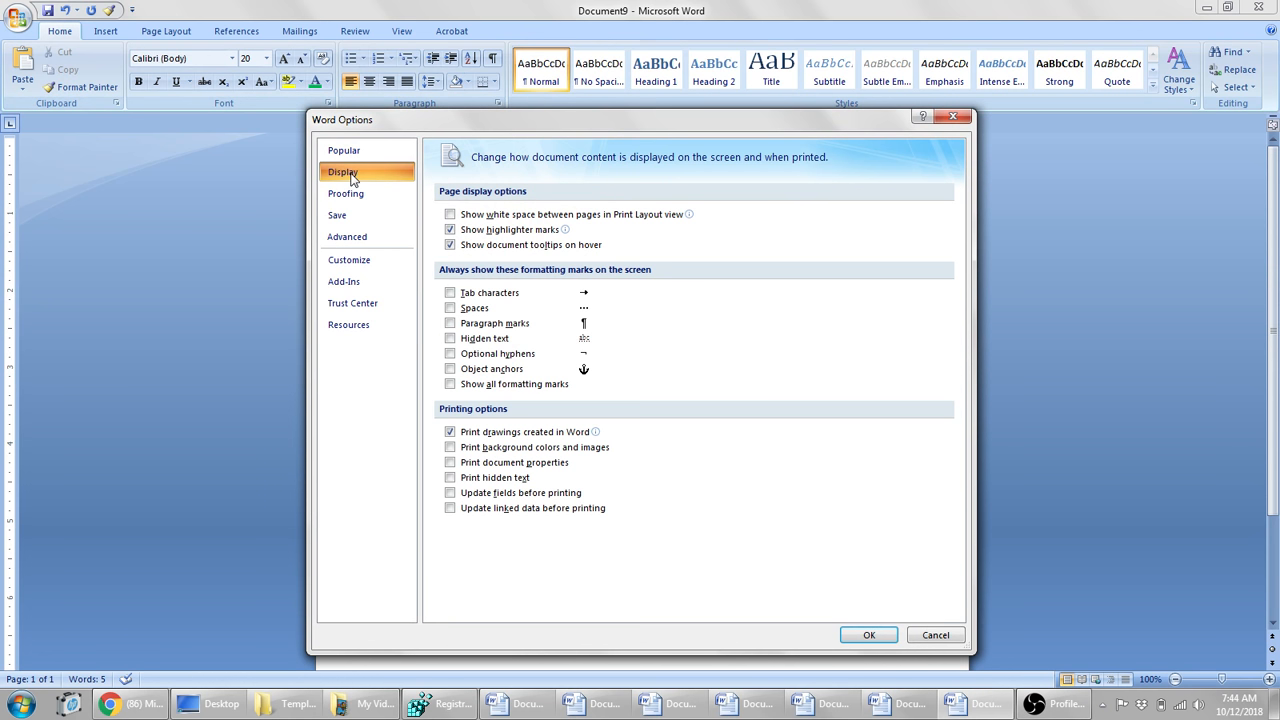
mouse_move(450, 214)
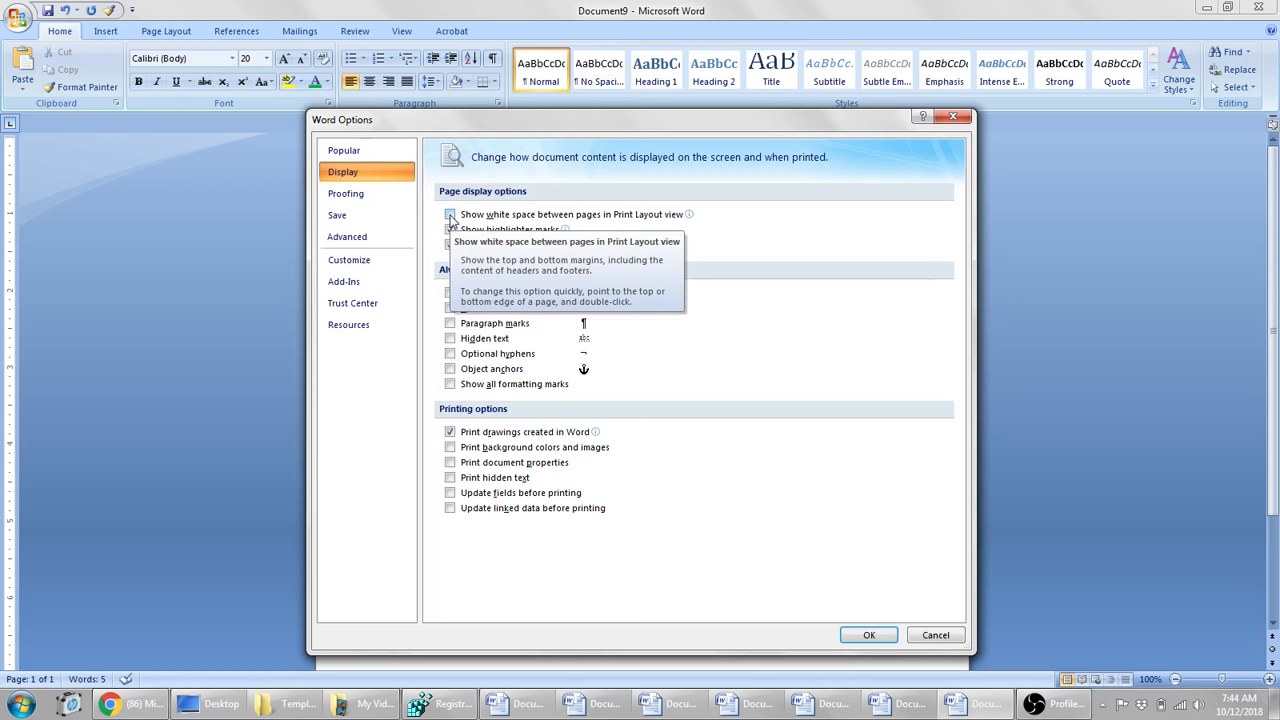
- Enable 'Show white space between pages in Print Layout view' and apply it
click(450, 214)
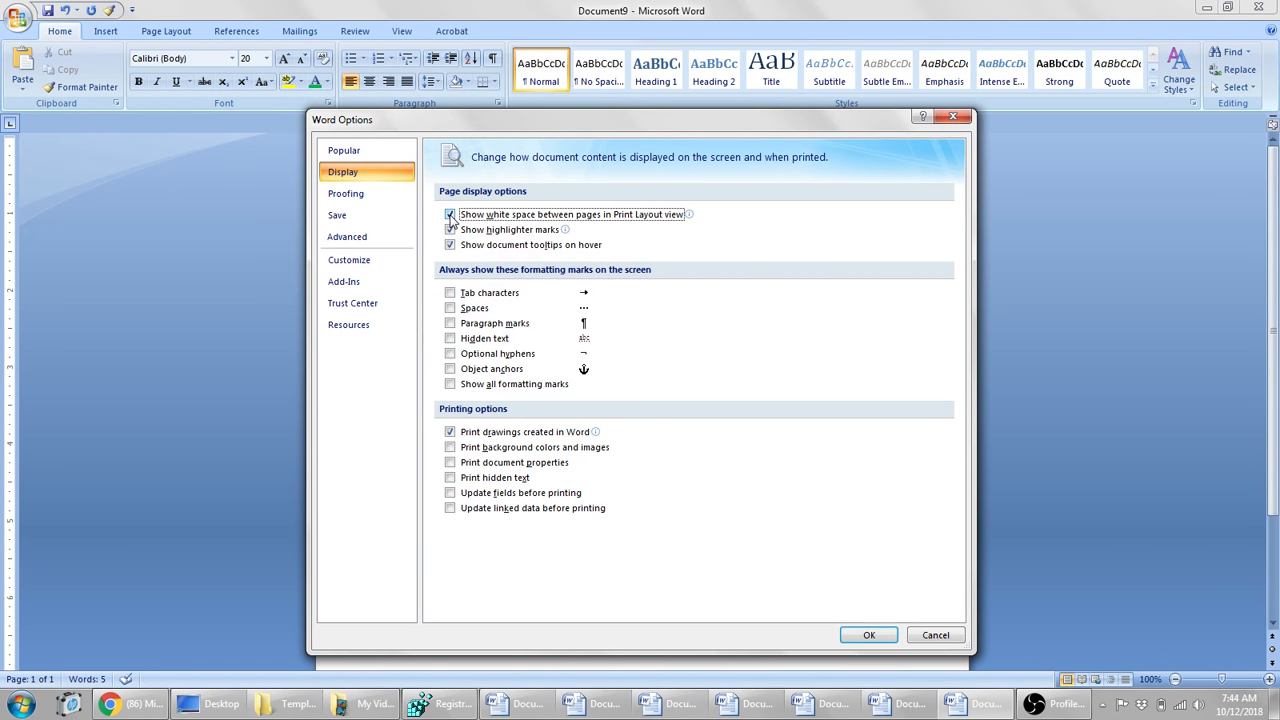
click(450, 228)
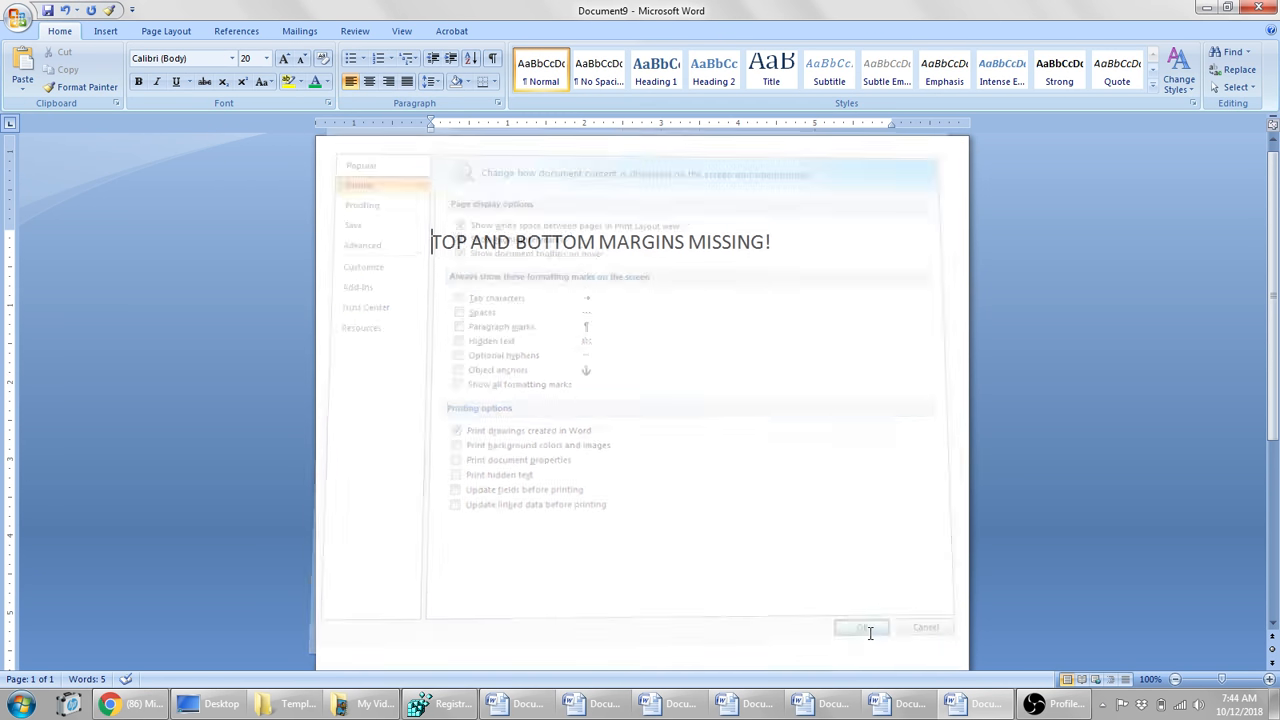
click(860, 628)
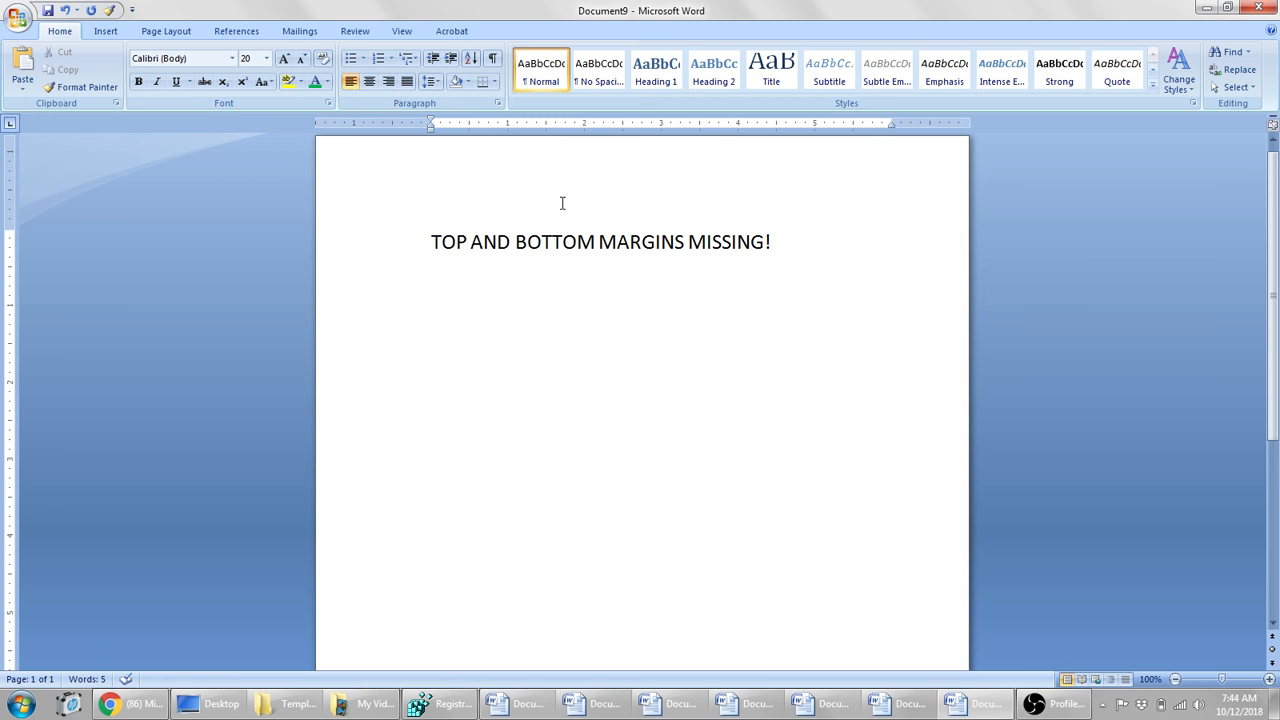
mouse_move(716, 558)
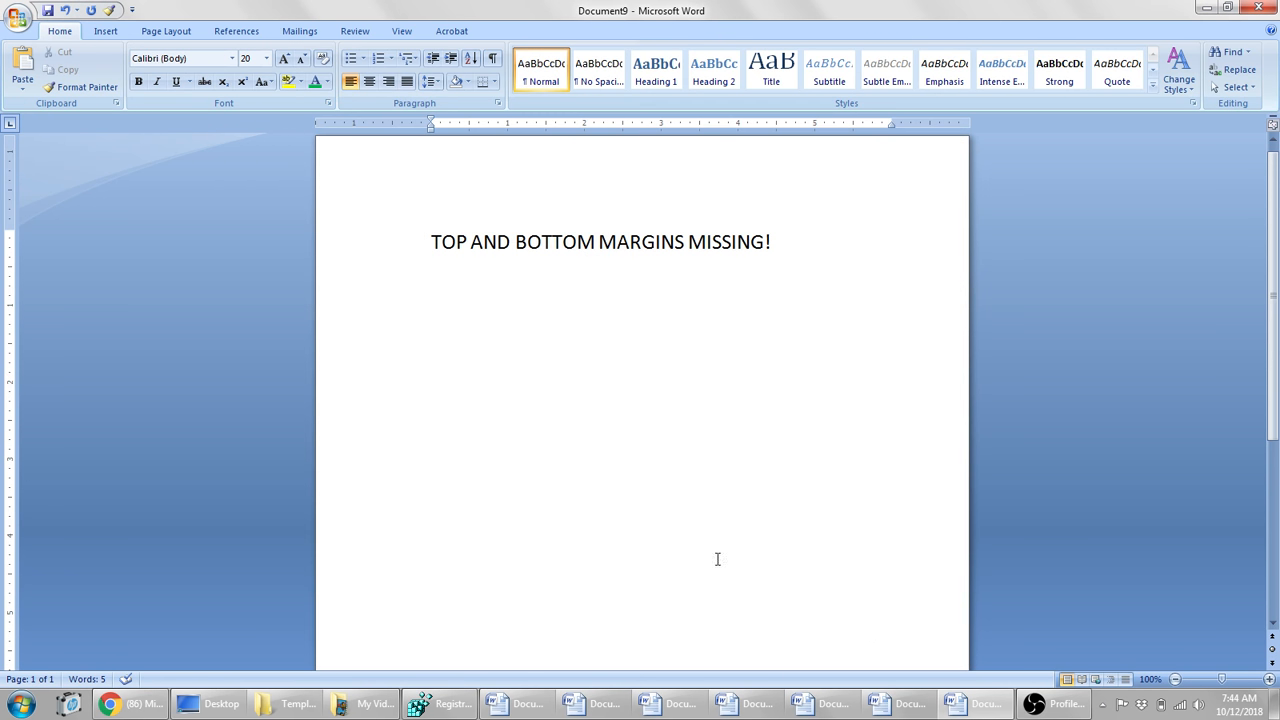
mouse_move(468, 392)
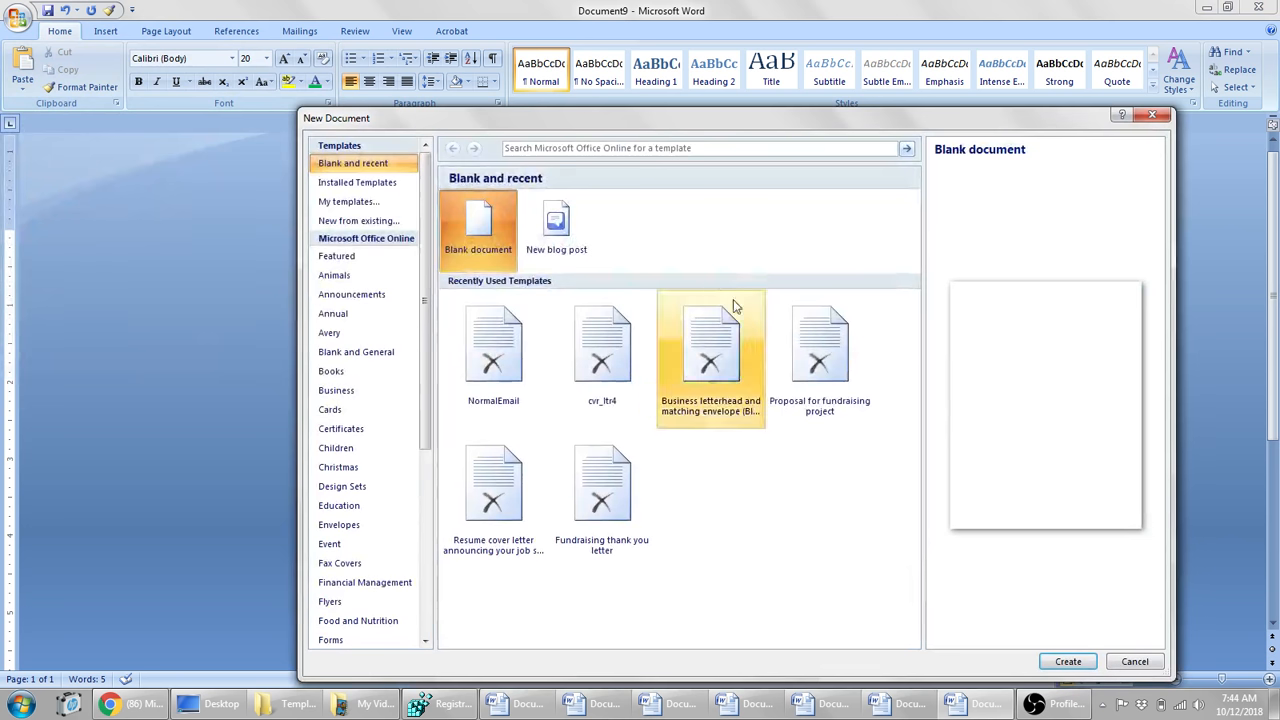
mouse_move(478, 224)
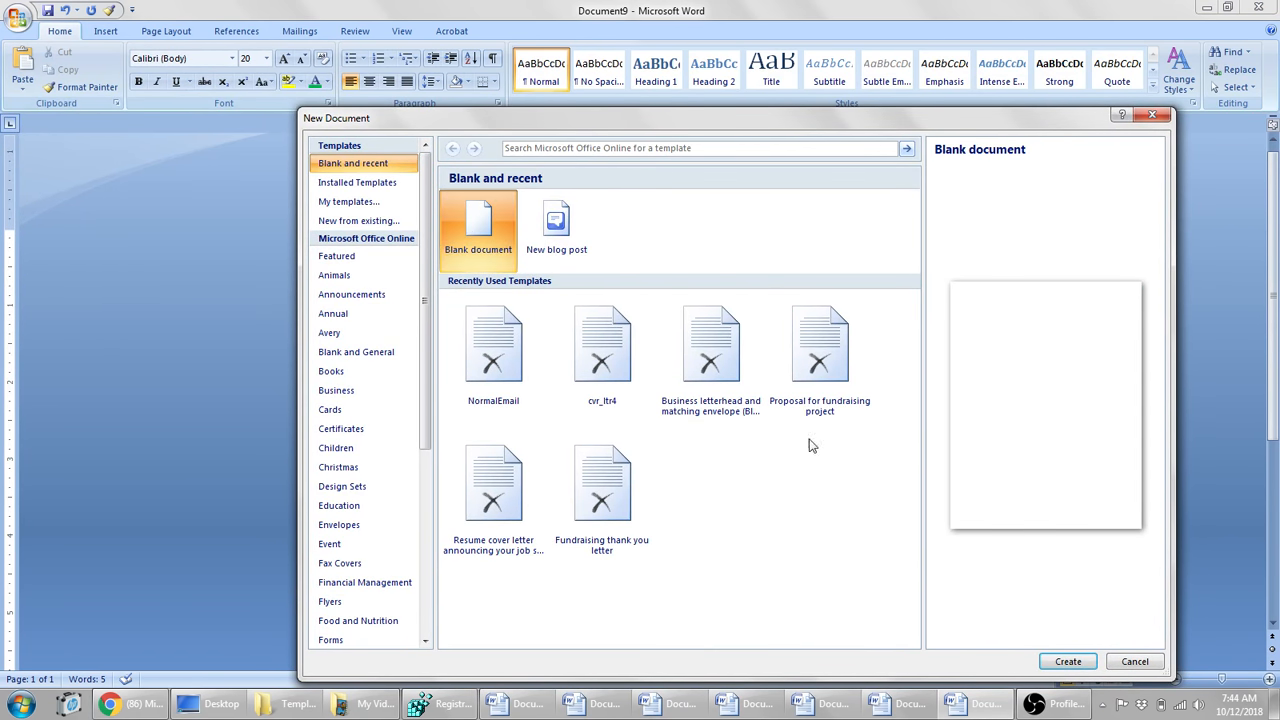
- Create a blank document and enter the line 'Please LIKE and SUBSCRIBE!'
click(1068, 660)
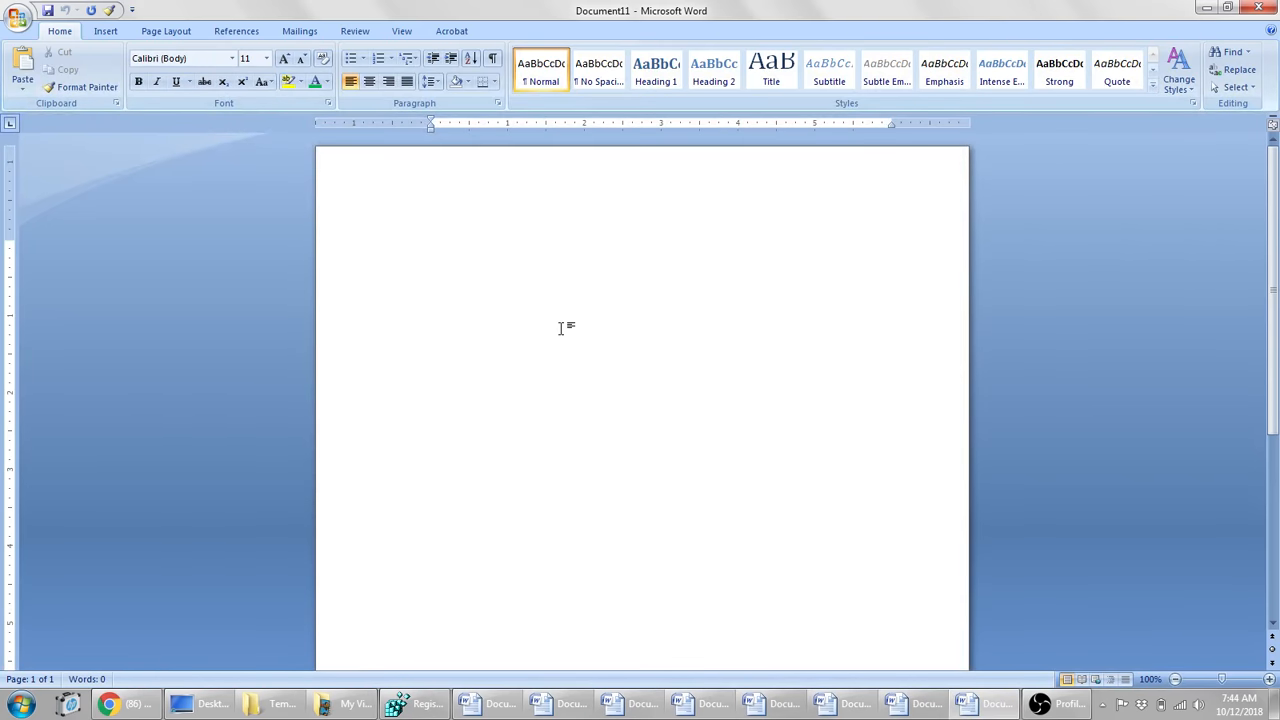
text(Please LIKE and SUBSCRIBE!)
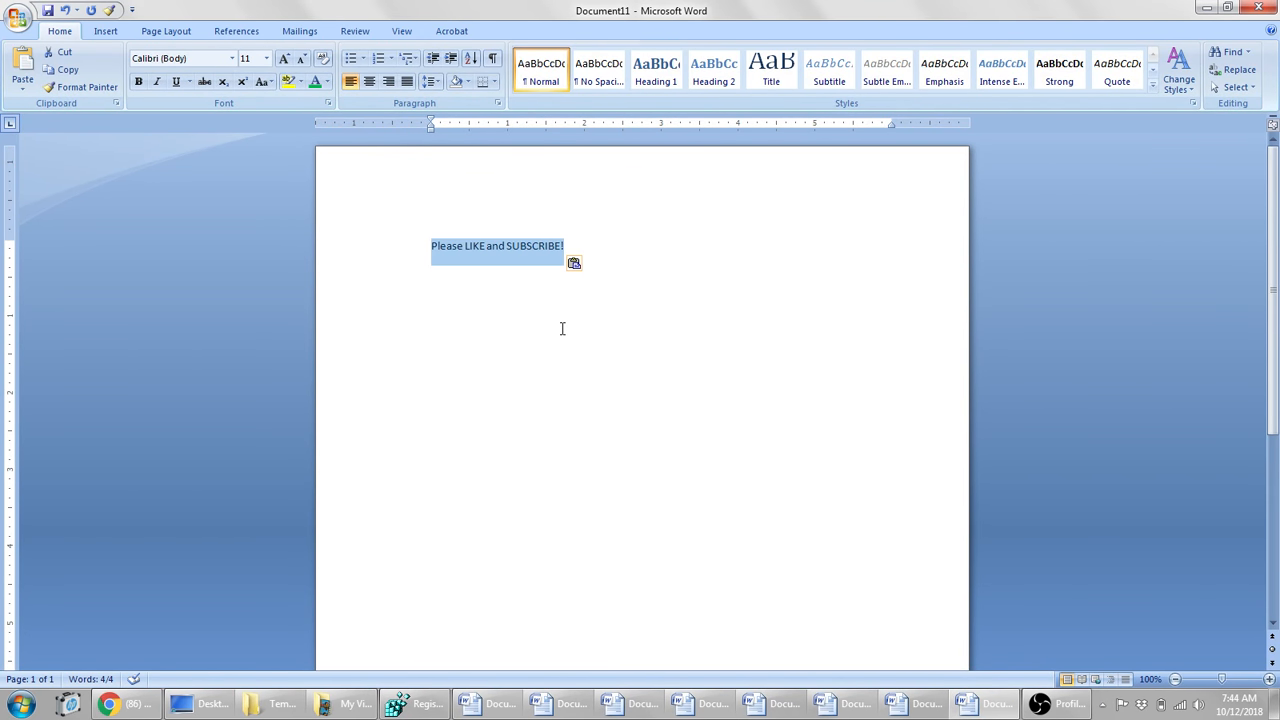